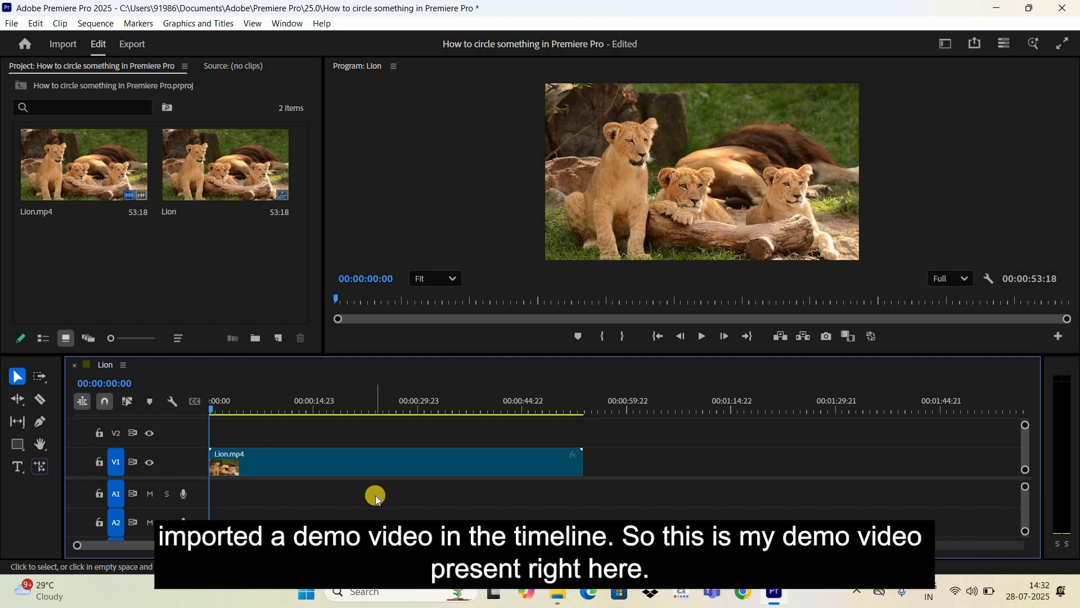
mouse_move(387, 476)
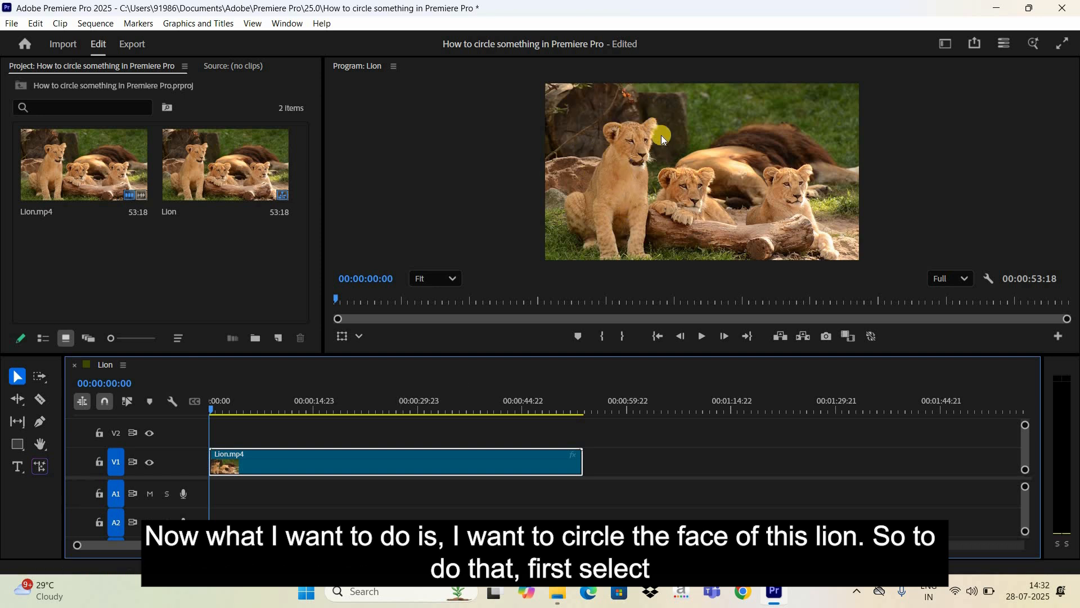
mouse_move(266, 487)
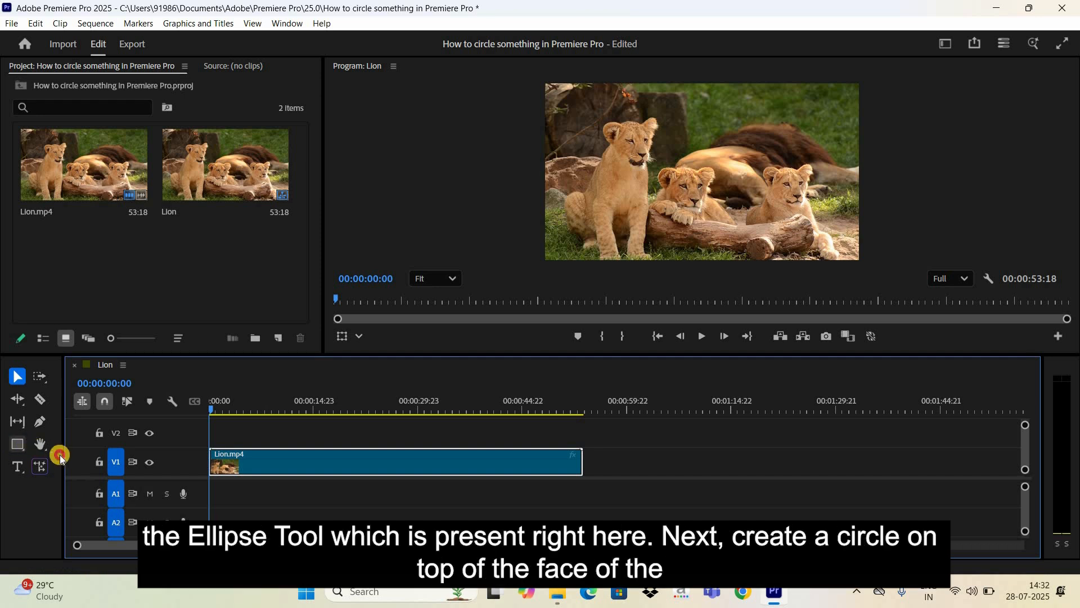
- Draw a grey circle in the Program Monitor near the lion cub's face with the Ellipse Tool
click(16, 444)
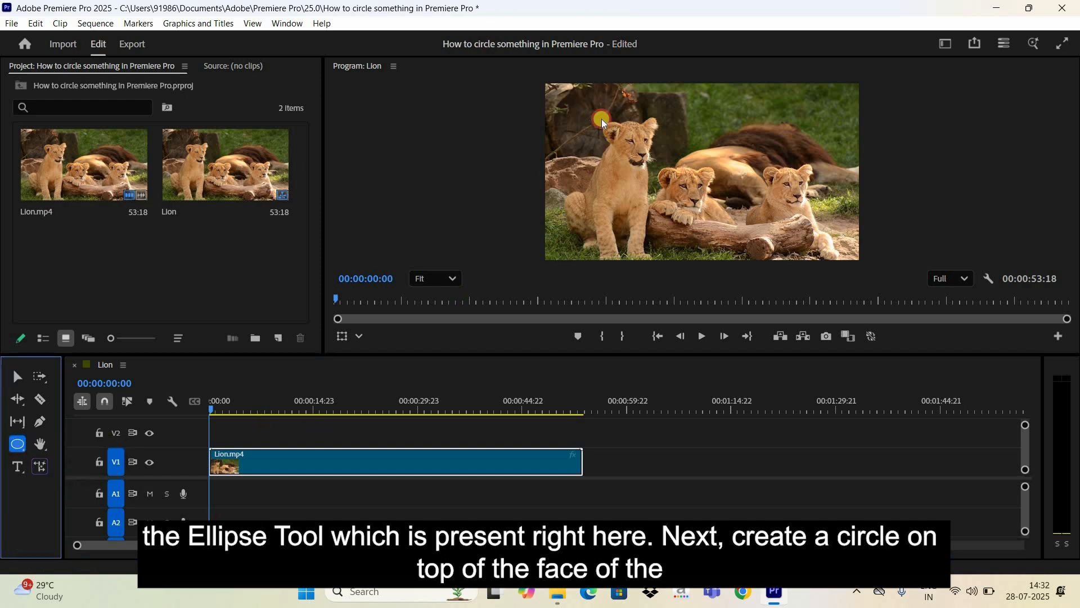
drag(599, 120, 644, 165)
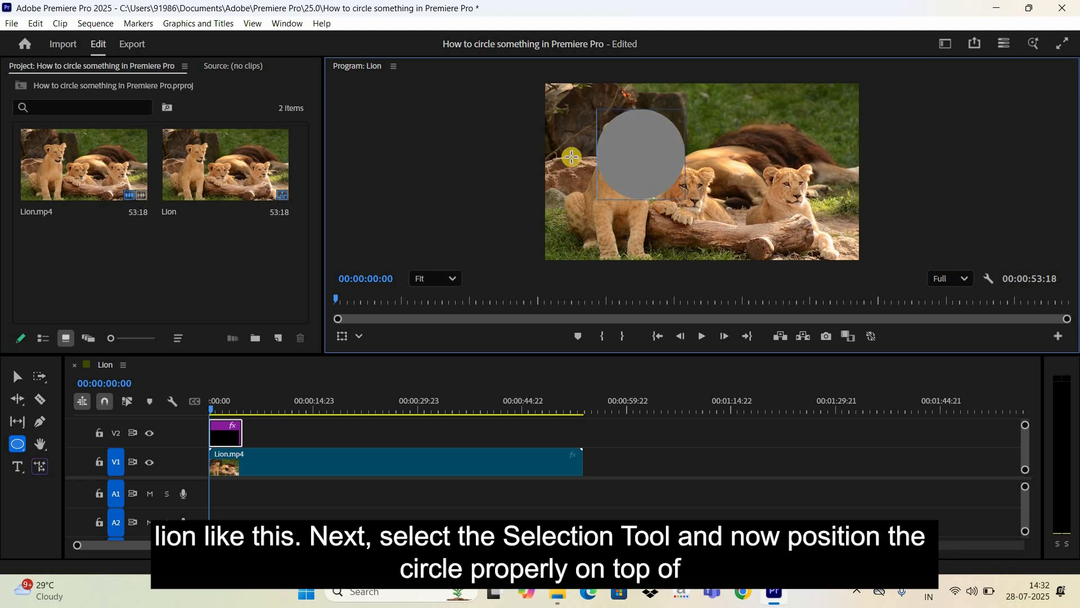
- Move the circle with the Selection Tool so it sits over the standing cub's face
click(17, 375)
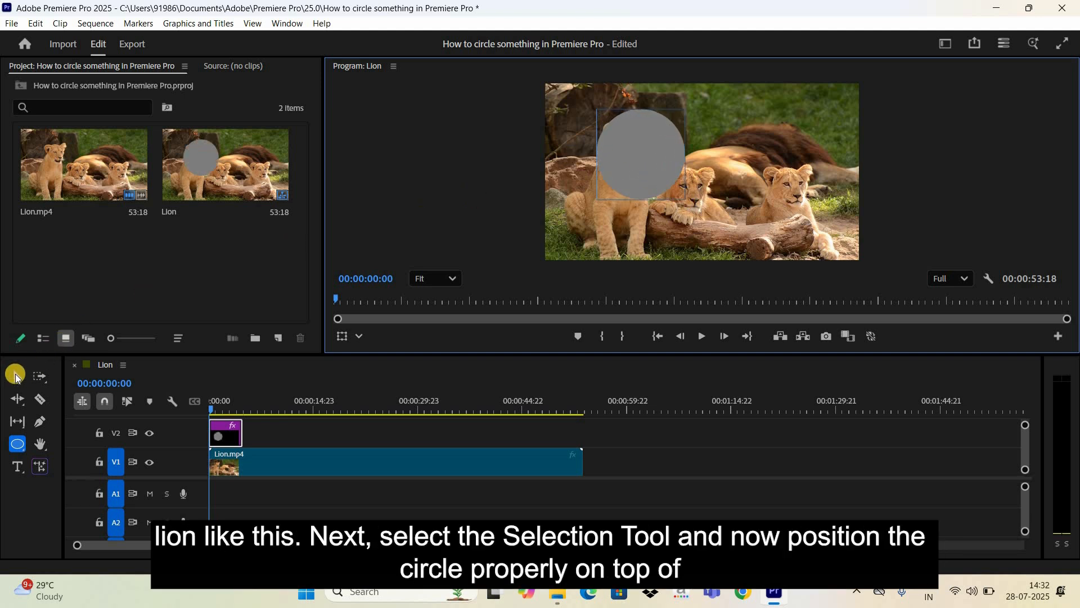
click(16, 376)
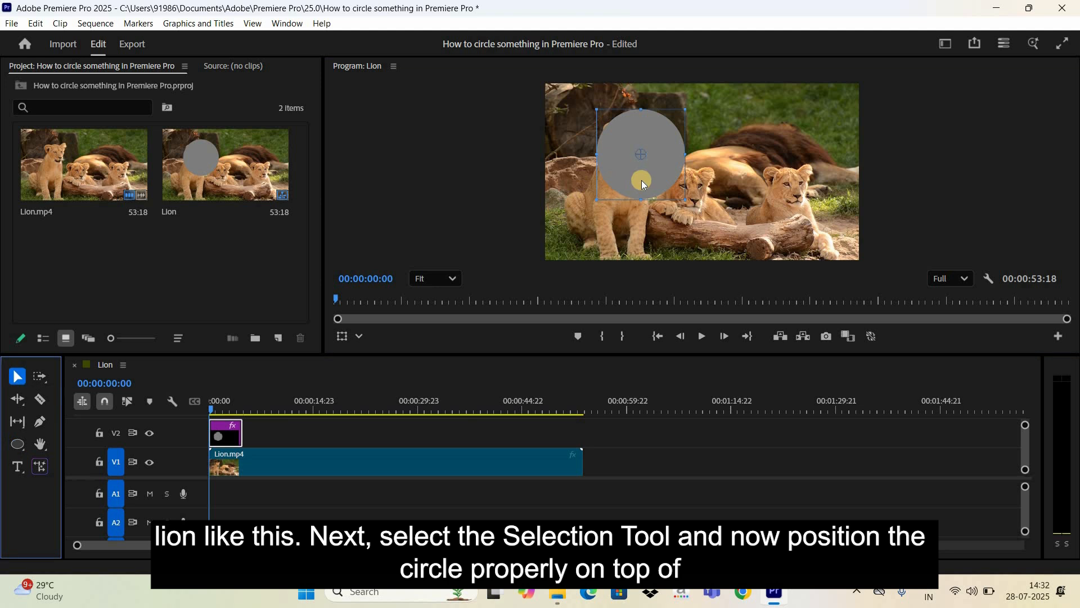
drag(642, 182, 633, 172)
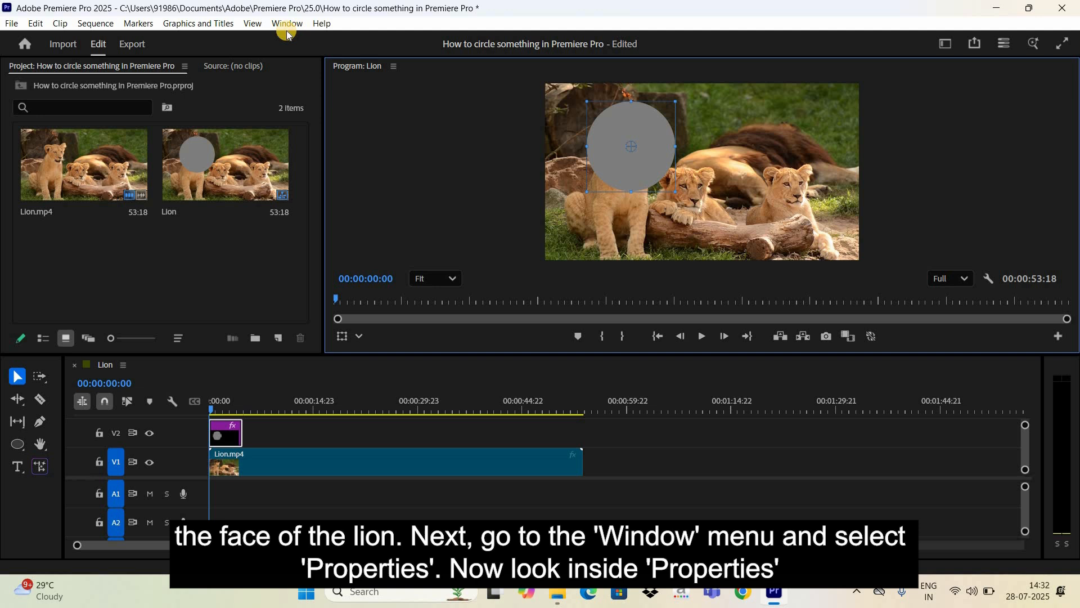
- Show the Properties panel from the Window menu to expose the circle's appearance settings
click(287, 23)
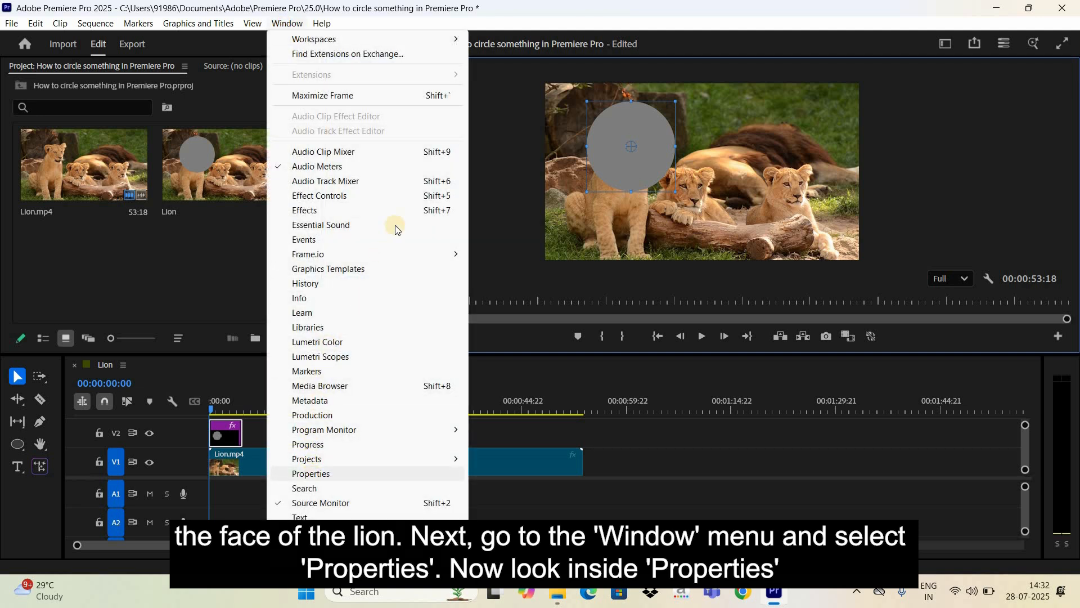
click(311, 474)
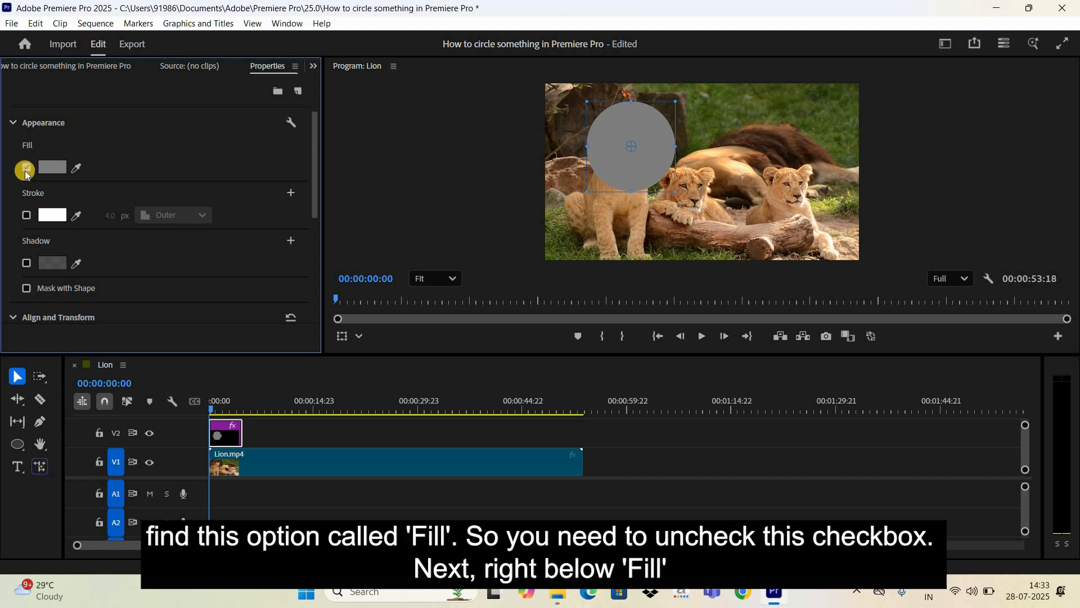
- Turn off the circle's Fill and turn on a white Stroke outline in Appearance
click(25, 169)
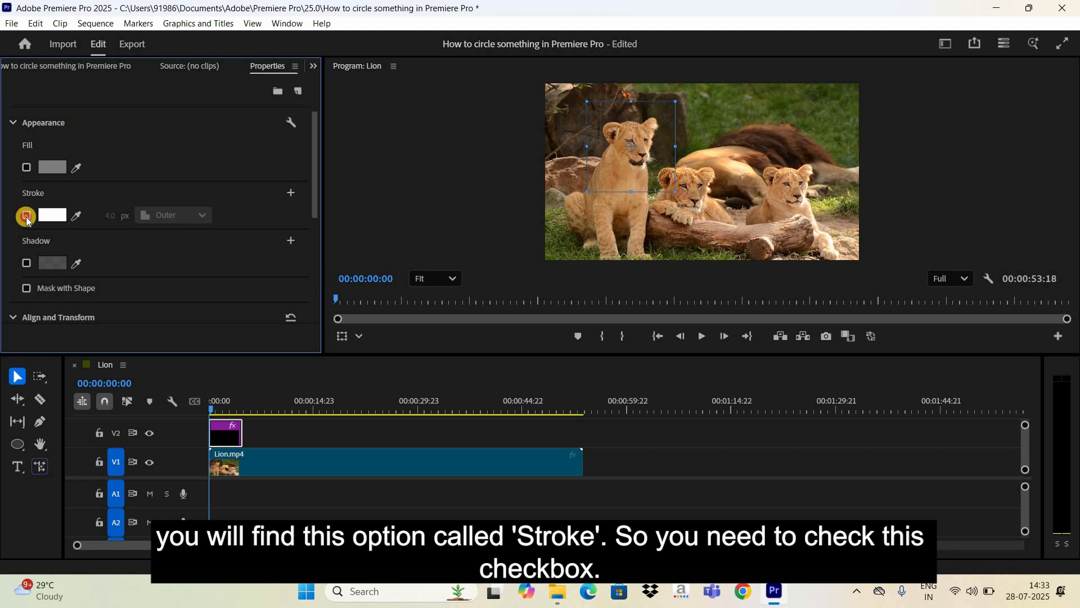
click(27, 215)
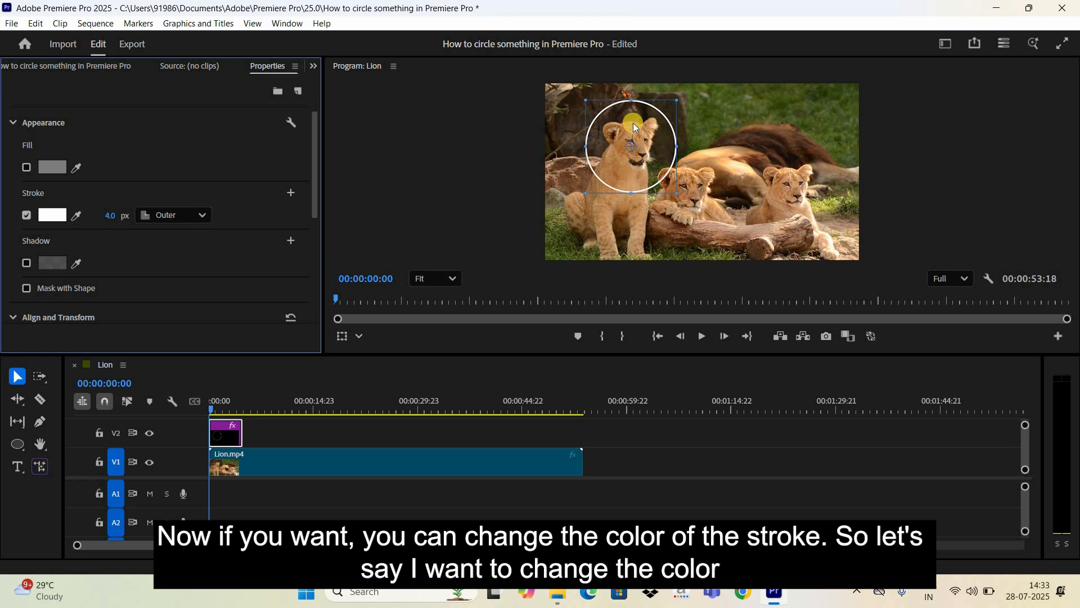
click(51, 215)
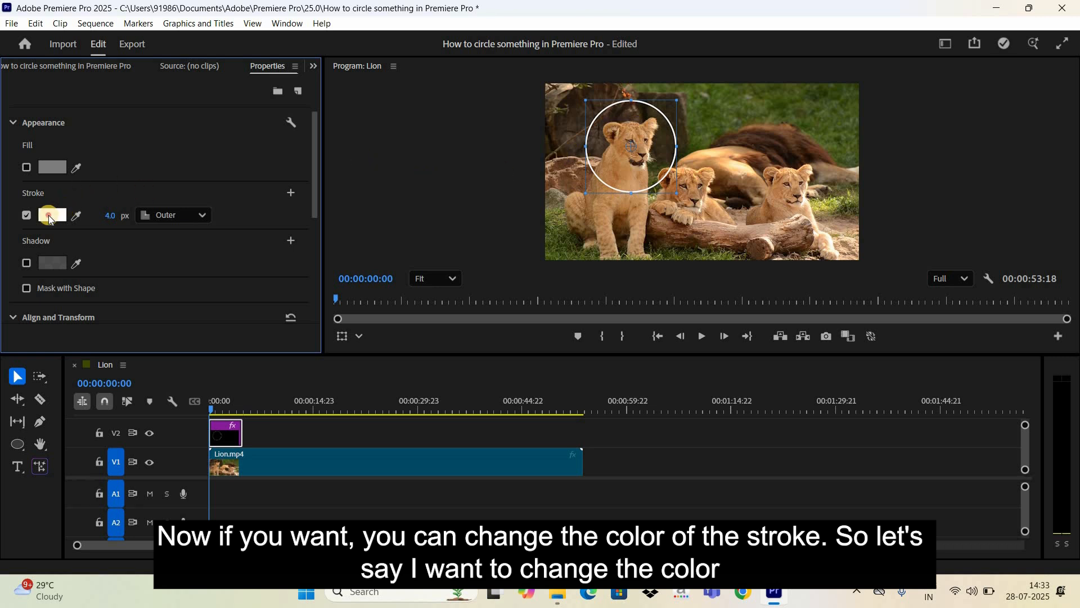
- Set the stroke colour to pure red (FF0000) and confirm the Color Picker
click(51, 215)
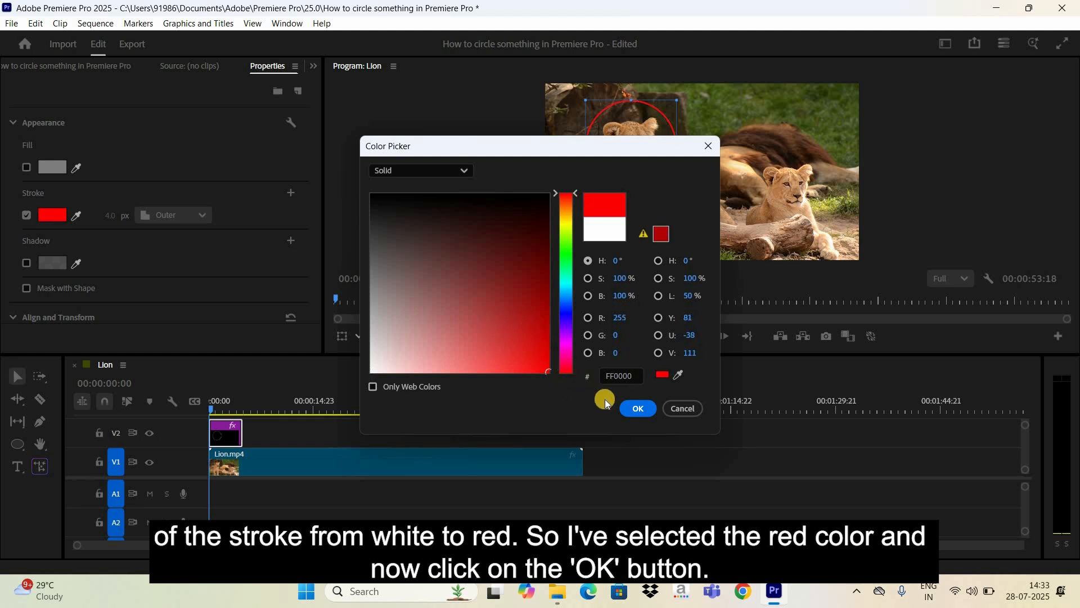
click(636, 407)
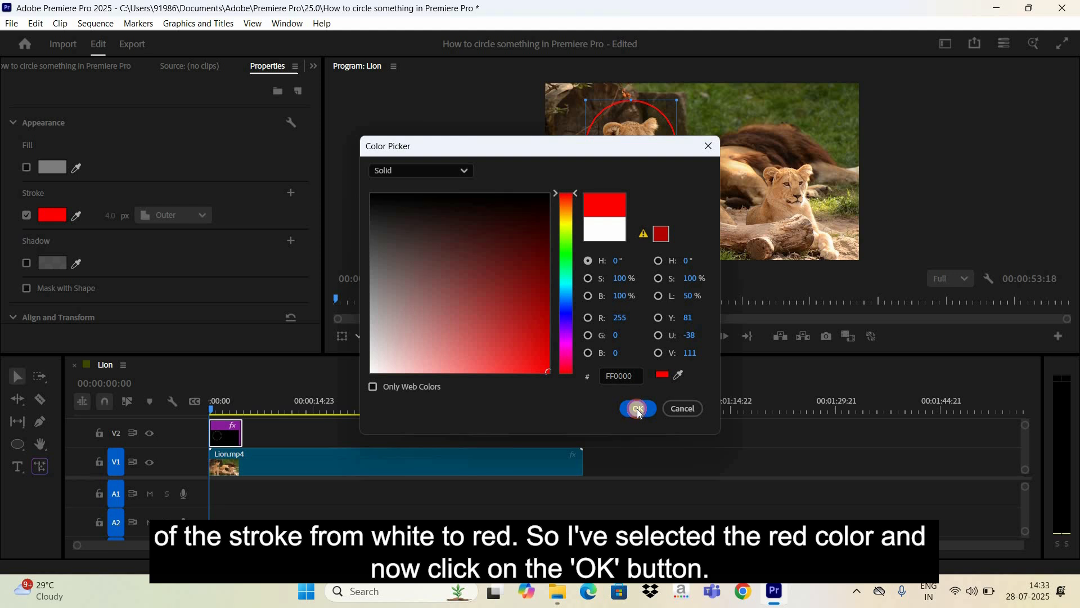
click(636, 408)
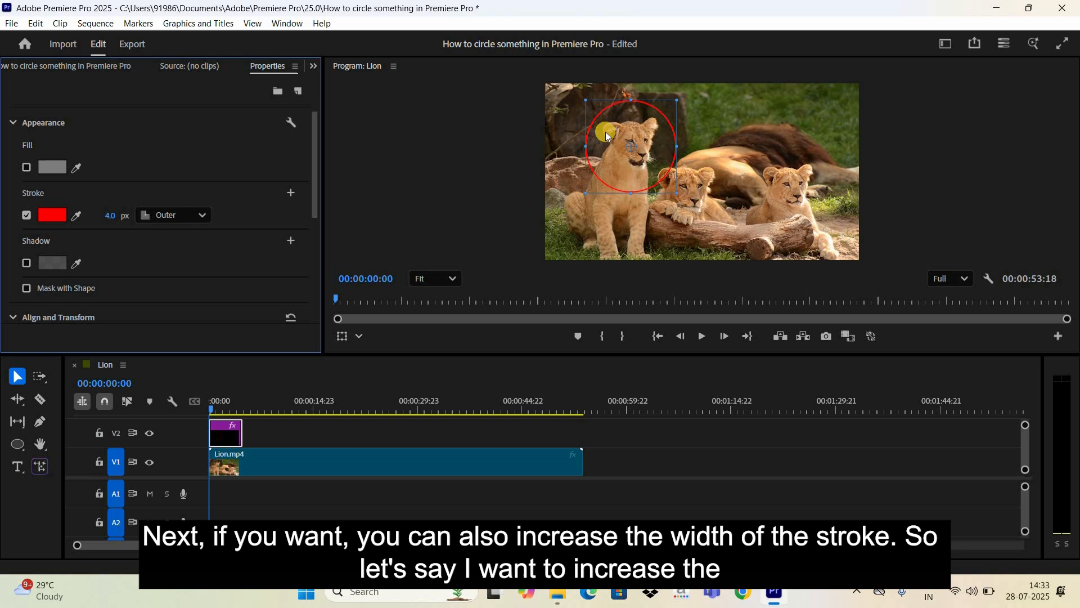
mouse_move(119, 224)
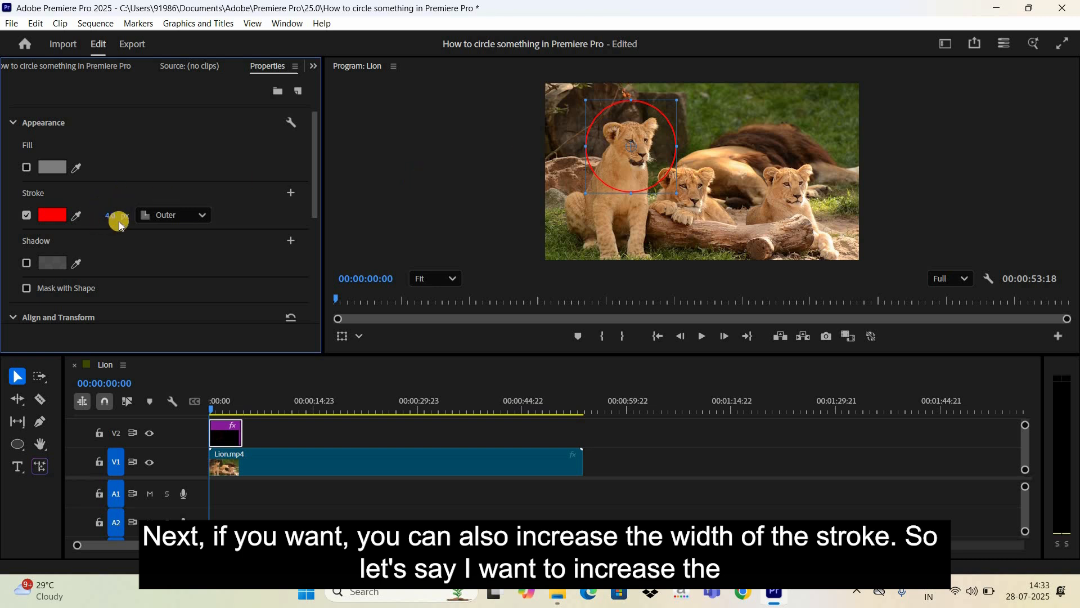
mouse_move(110, 217)
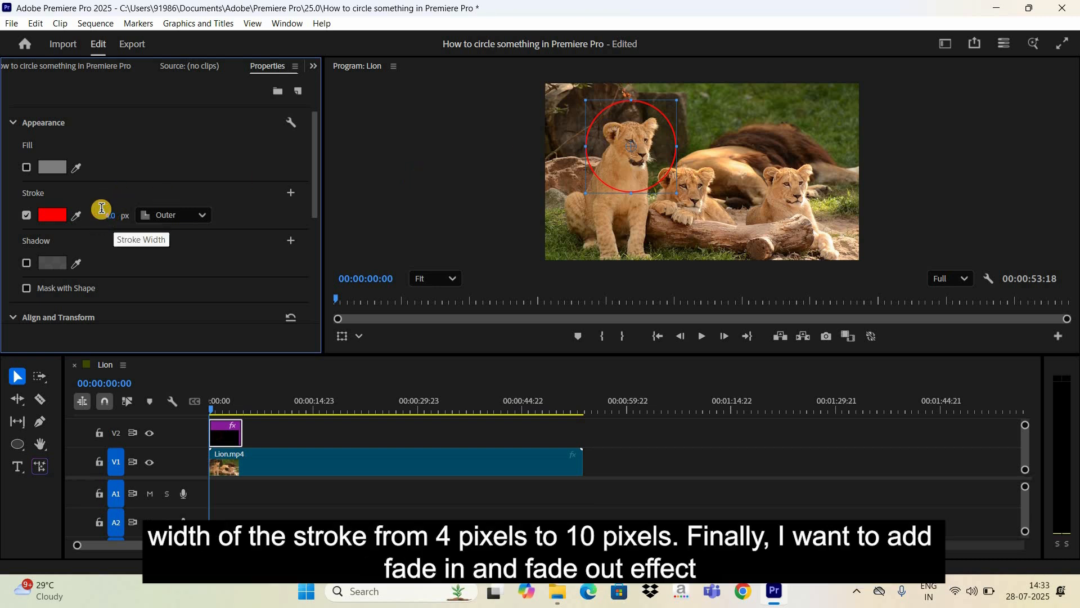
click(101, 214)
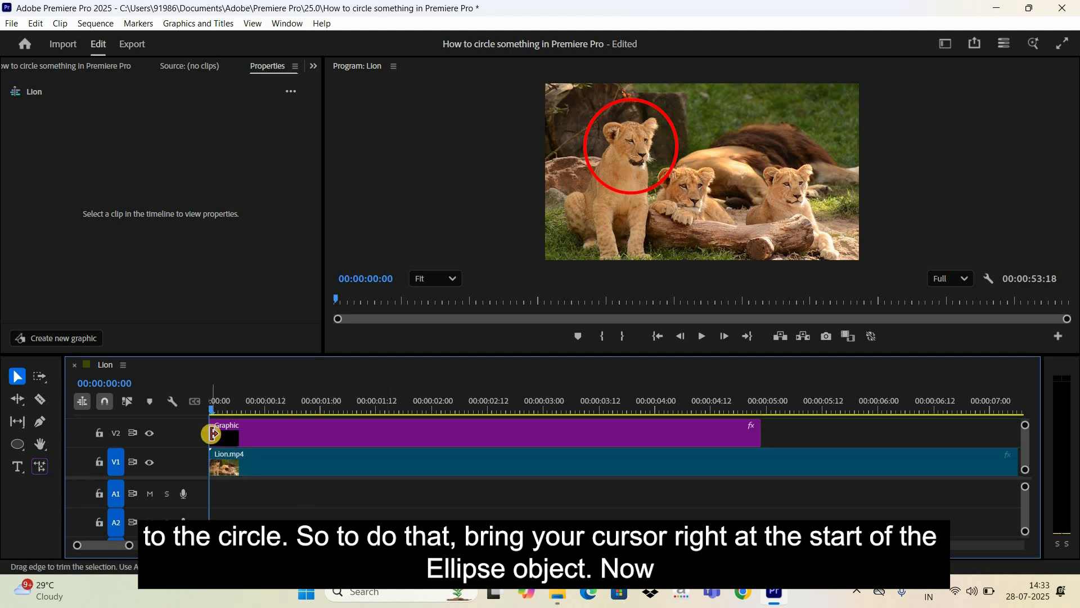
mouse_move(214, 433)
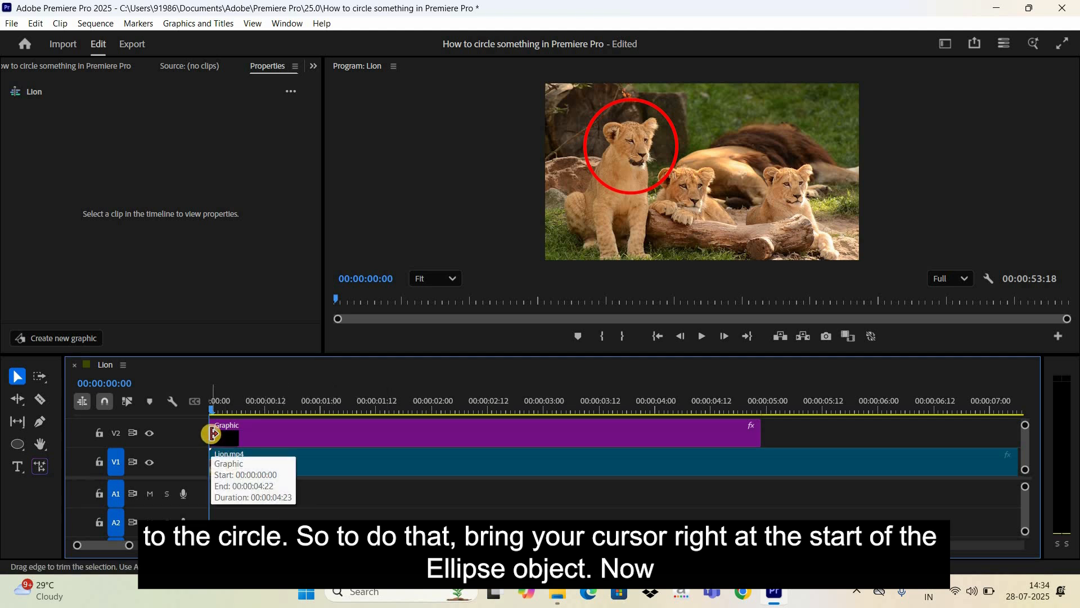
- Apply default Cross Dissolve transitions to the graphic clip's start and end edges
right_click(214, 434)
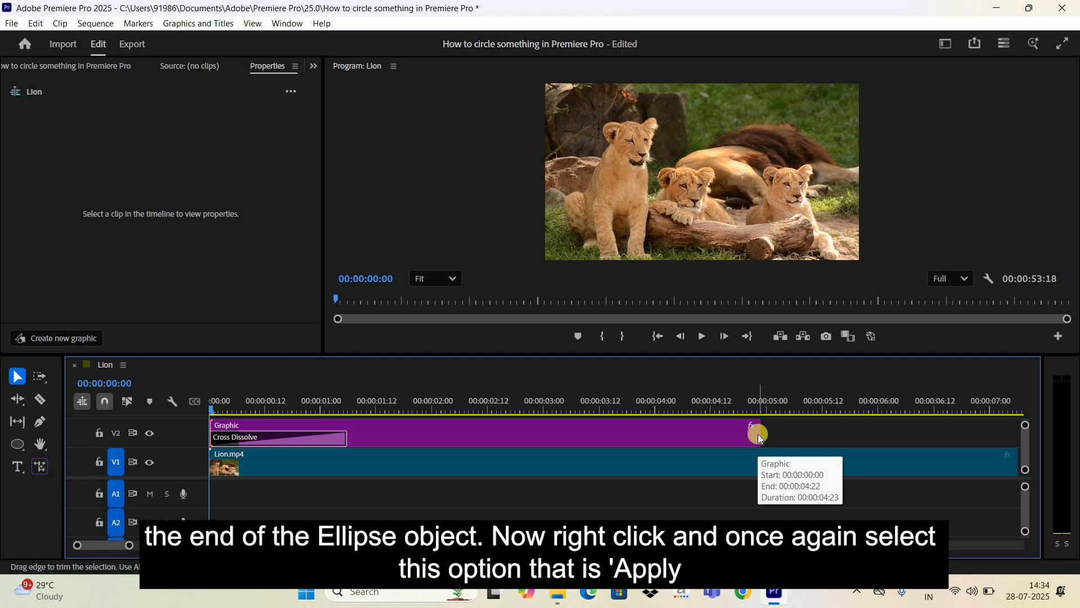
right_click(756, 433)
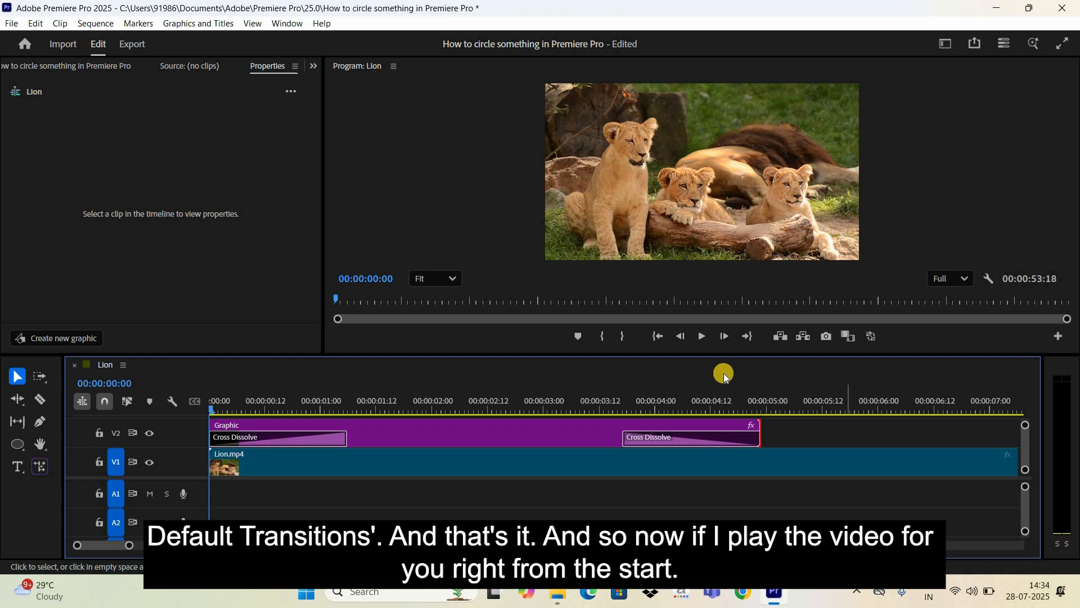
mouse_move(699, 338)
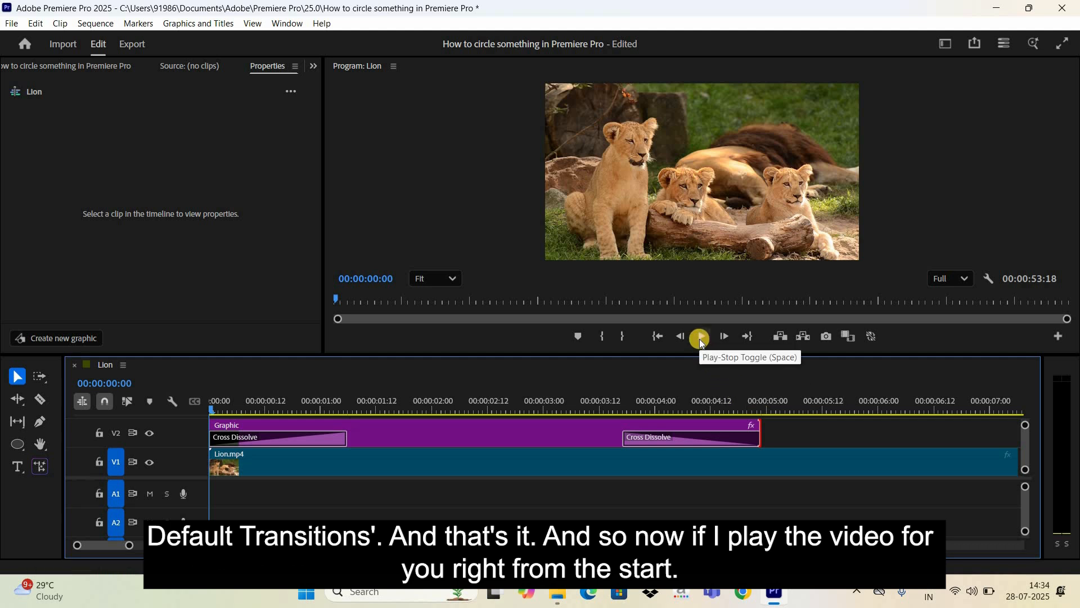
click(697, 337)
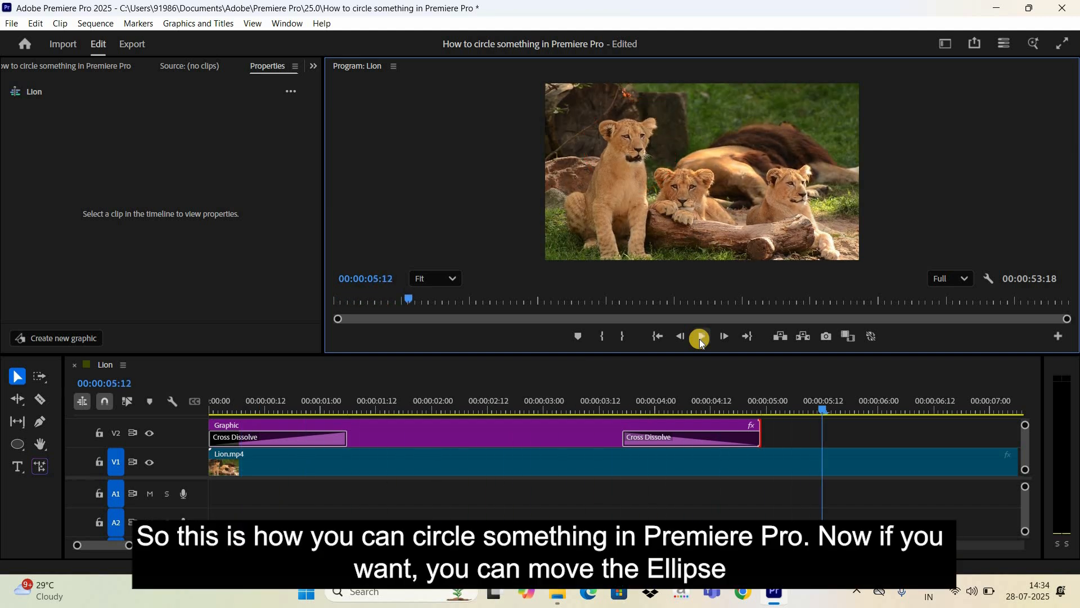
mouse_move(654, 337)
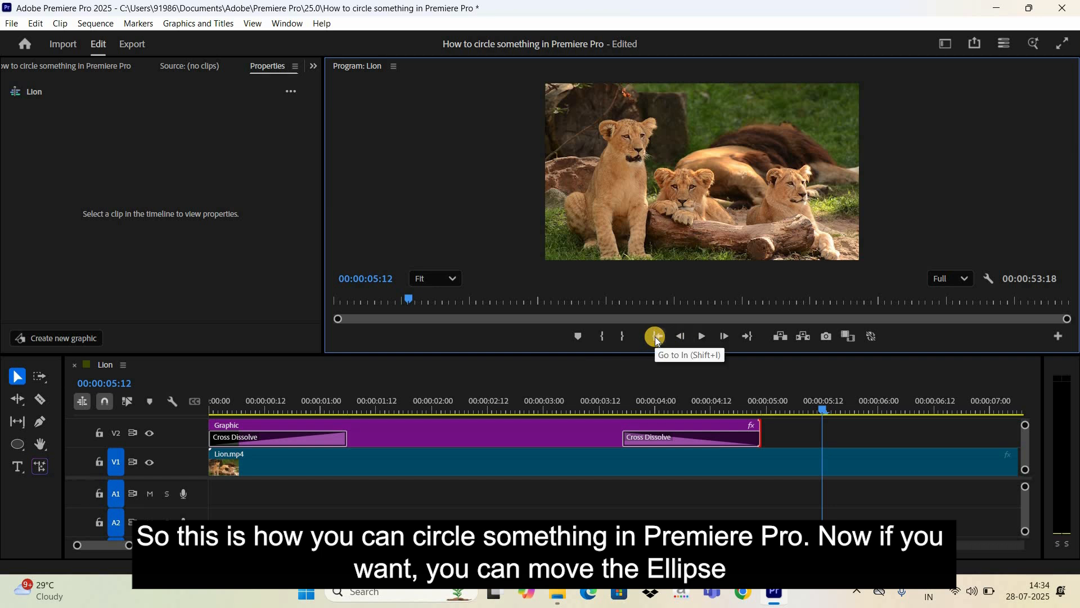
click(653, 336)
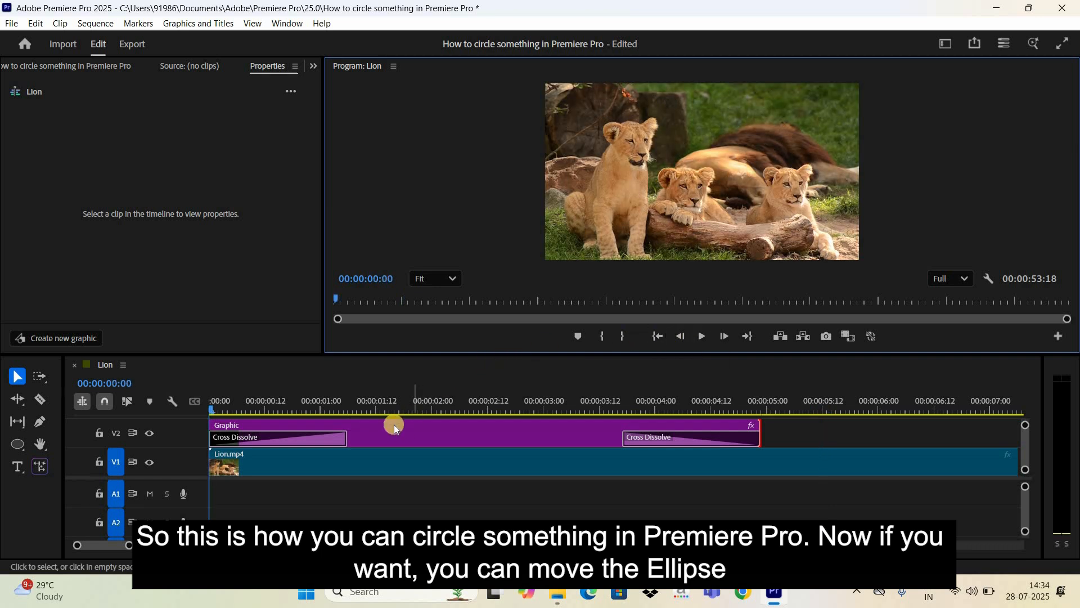
mouse_move(411, 429)
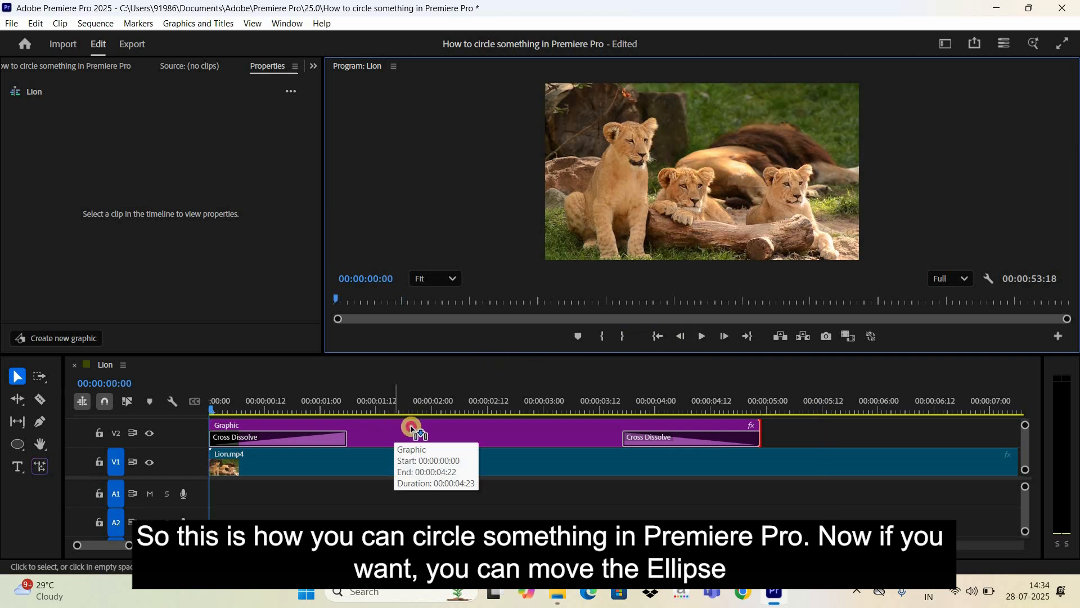
- Drag the V2 graphic clip rightward so it starts later in the sequence
drag(411, 427, 521, 425)
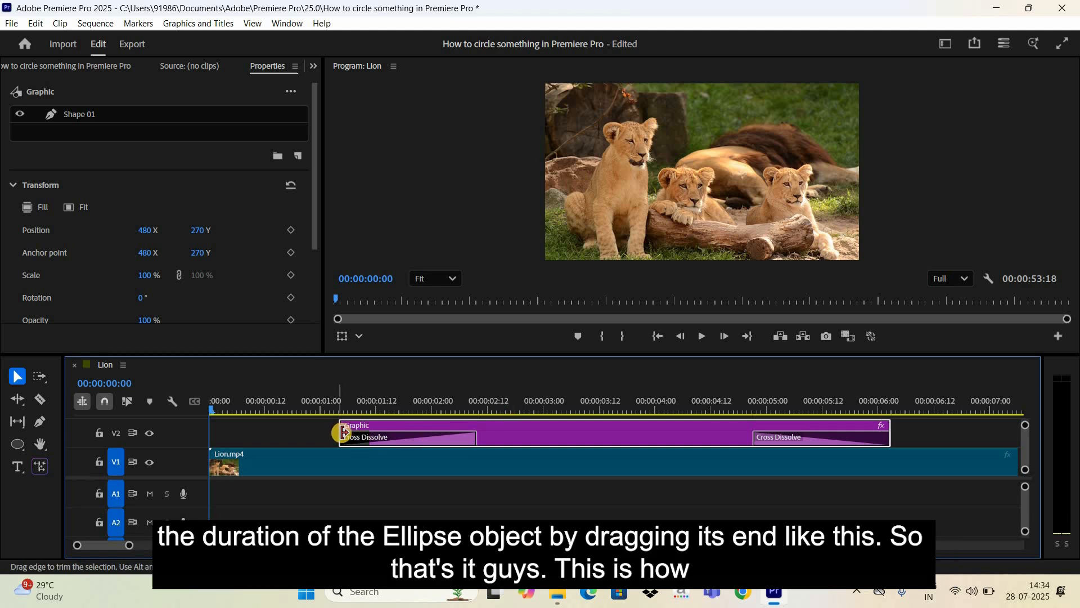
mouse_move(343, 432)
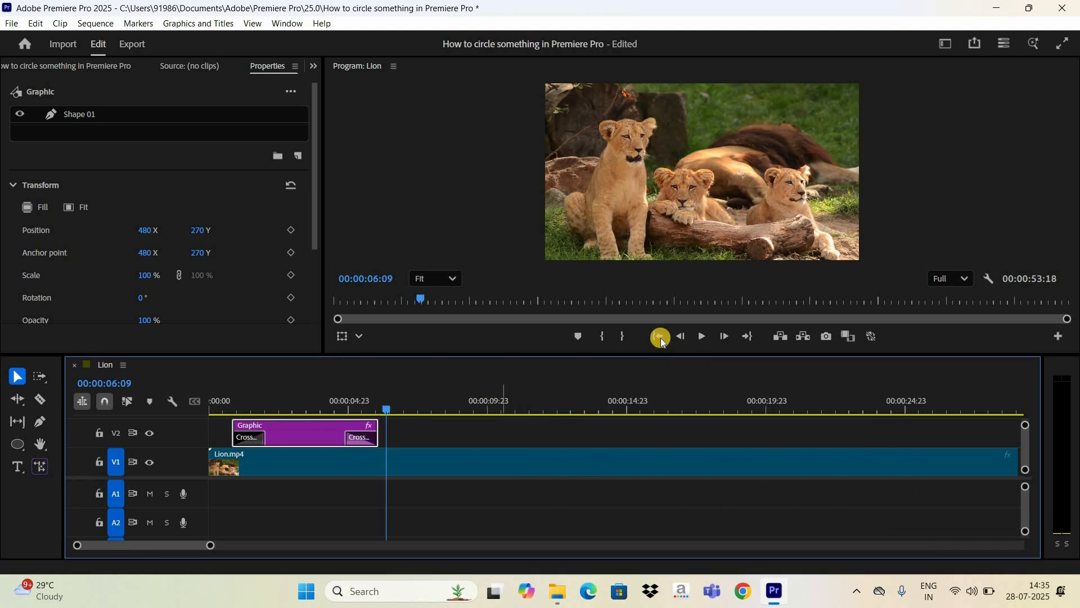
click(657, 337)
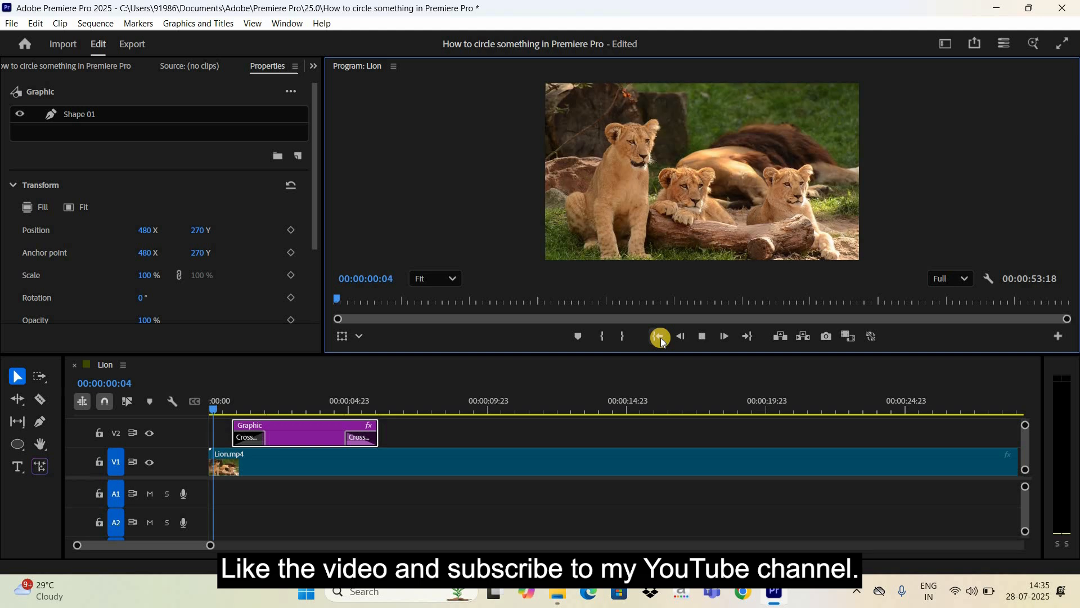